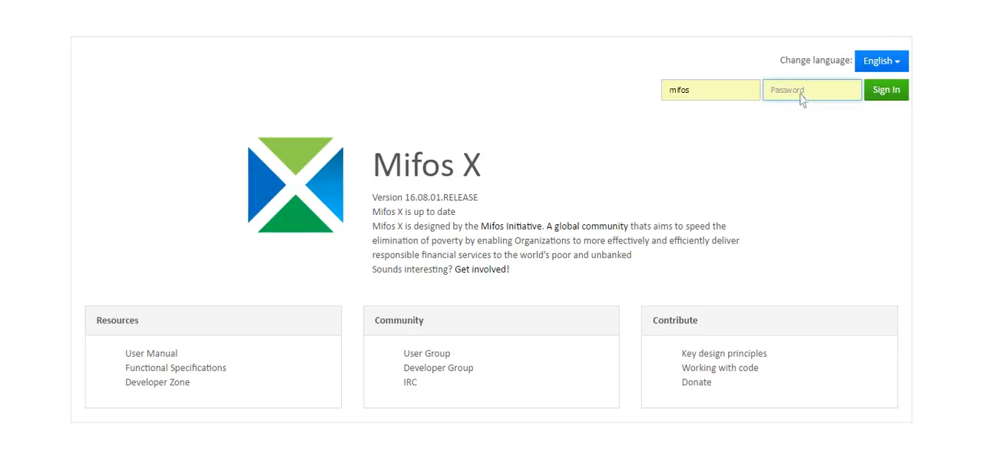
Step: Sign in as mifos and go to Admin > Organization
{"action": "left_click", "coordinate": [886, 90]}
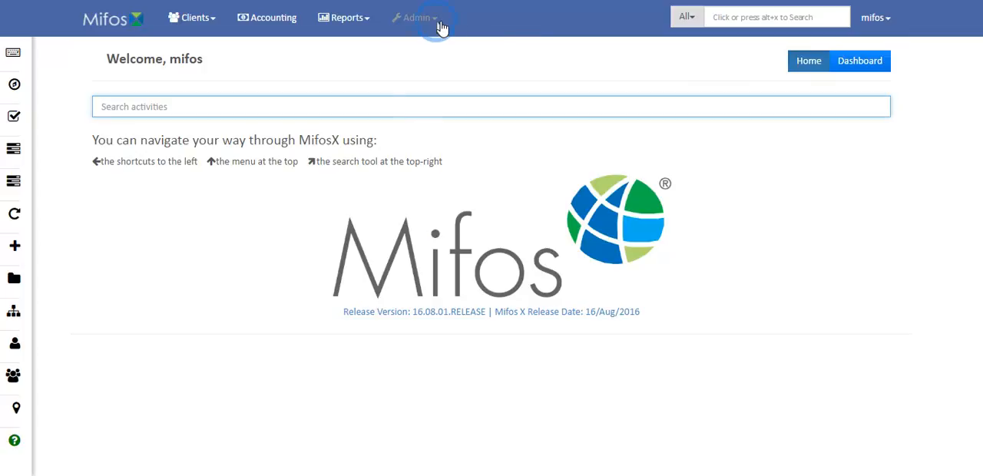
{"action": "left_click", "coordinate": [414, 17]}
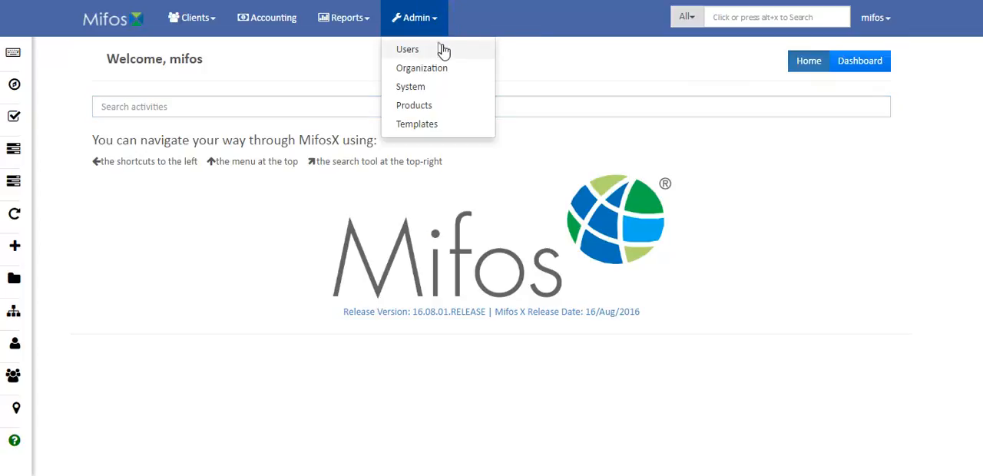
{"action": "left_click", "coordinate": [421, 67]}
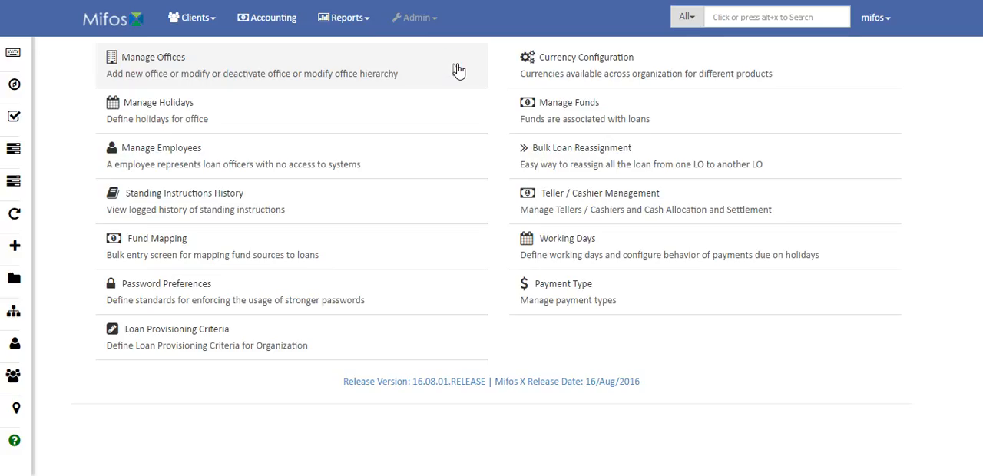
{"action": "mouse_move", "coordinate": [330, 70]}
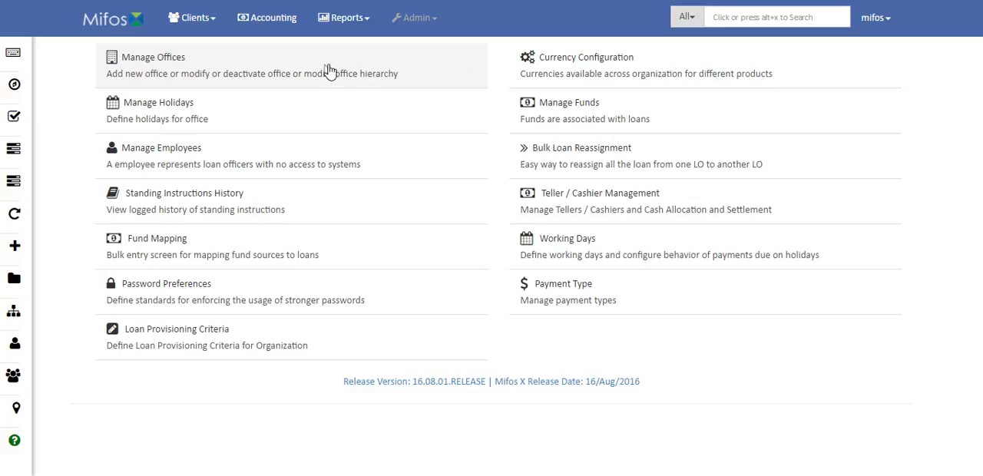
{"action": "mouse_move", "coordinate": [209, 110]}
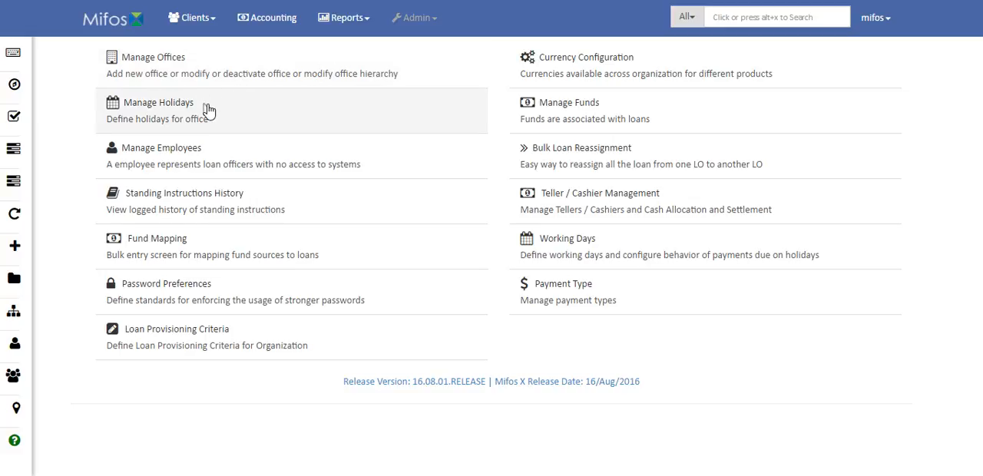
Step: Open Manage Holidays, view Branch 1's holidays, then return to HQ-Head office
{"action": "left_click", "coordinate": [158, 102]}
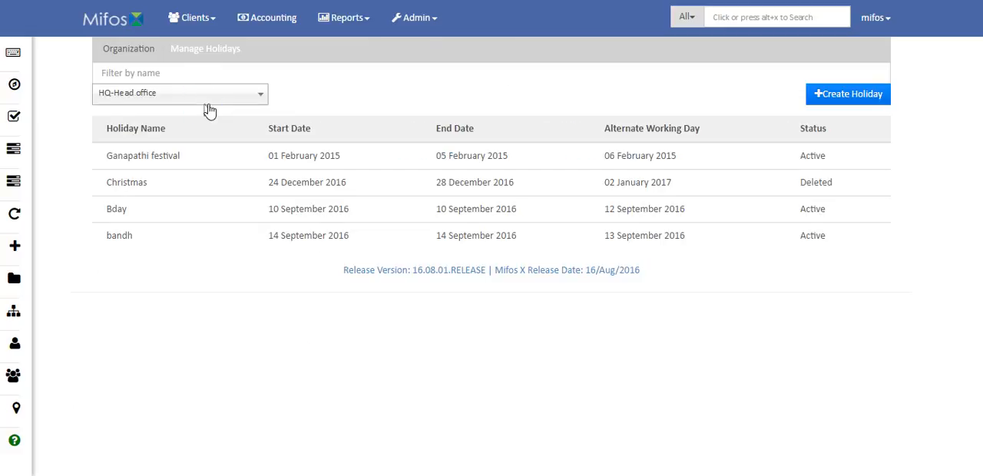
{"action": "mouse_move", "coordinate": [220, 108]}
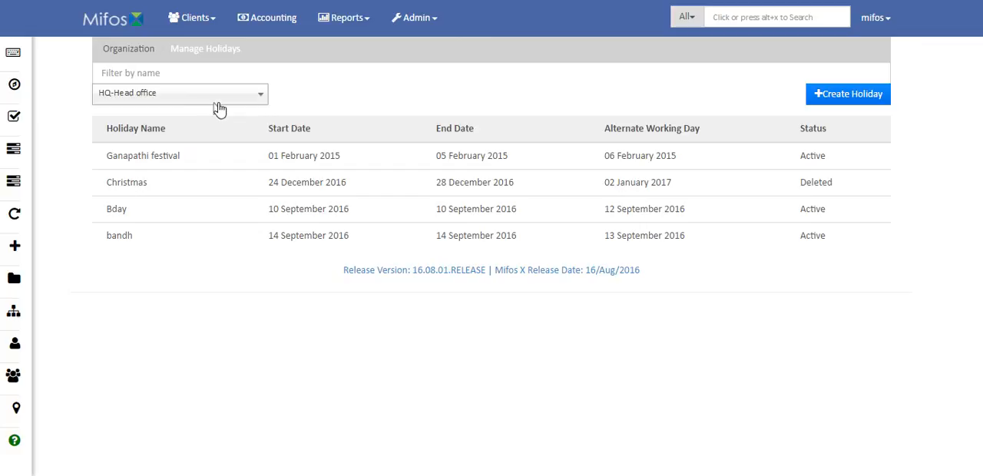
{"action": "left_click", "coordinate": [180, 94]}
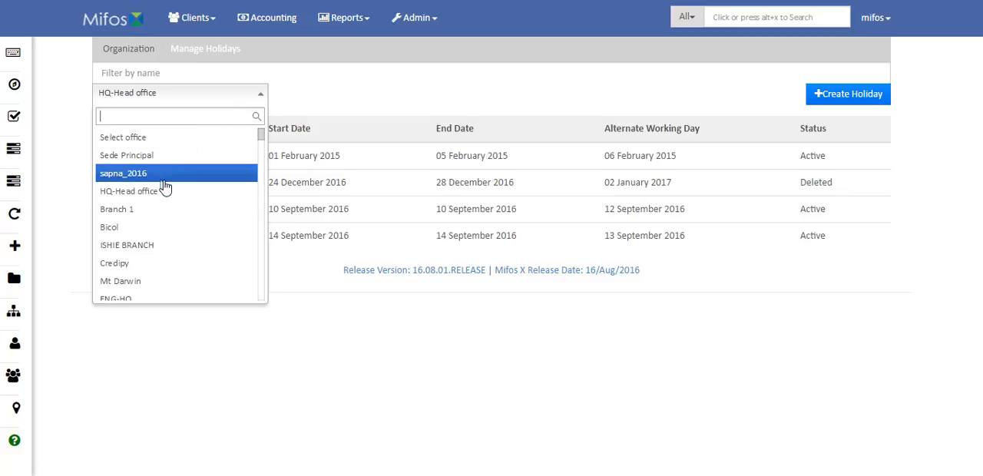
{"action": "left_click", "coordinate": [116, 209]}
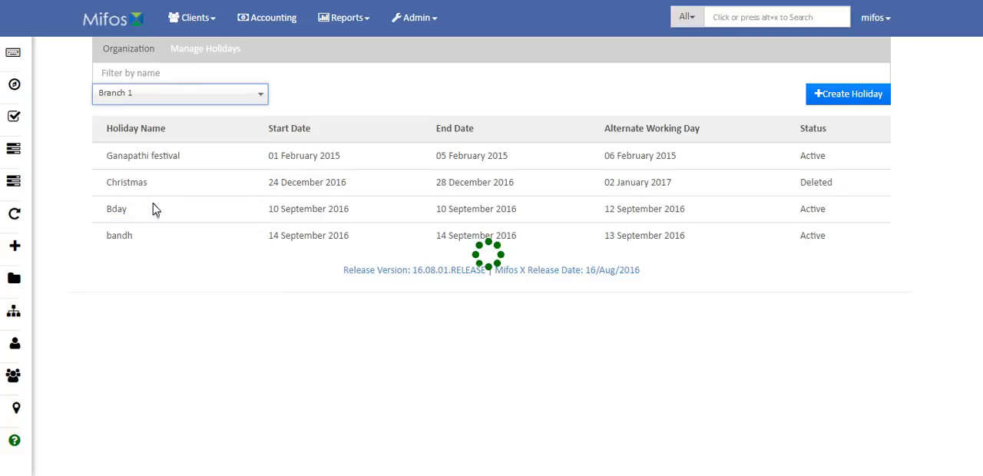
{"action": "left_click", "coordinate": [180, 92]}
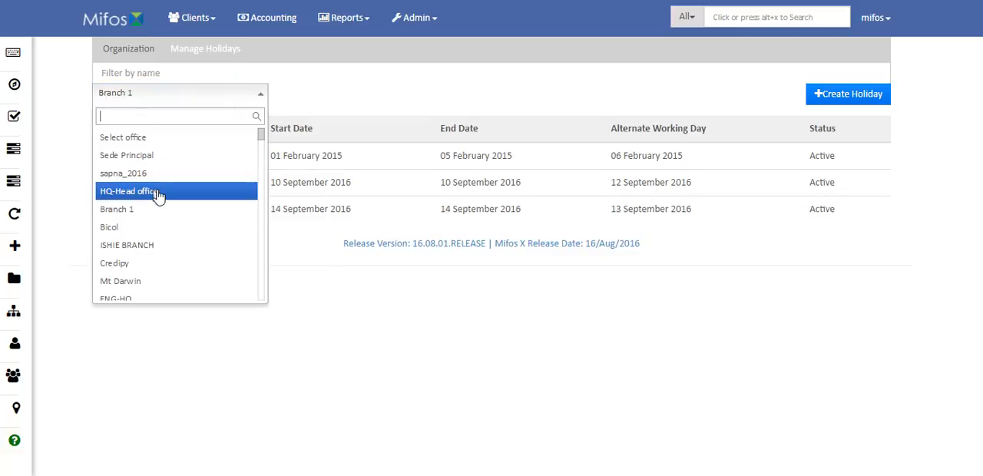
{"action": "left_click", "coordinate": [132, 191]}
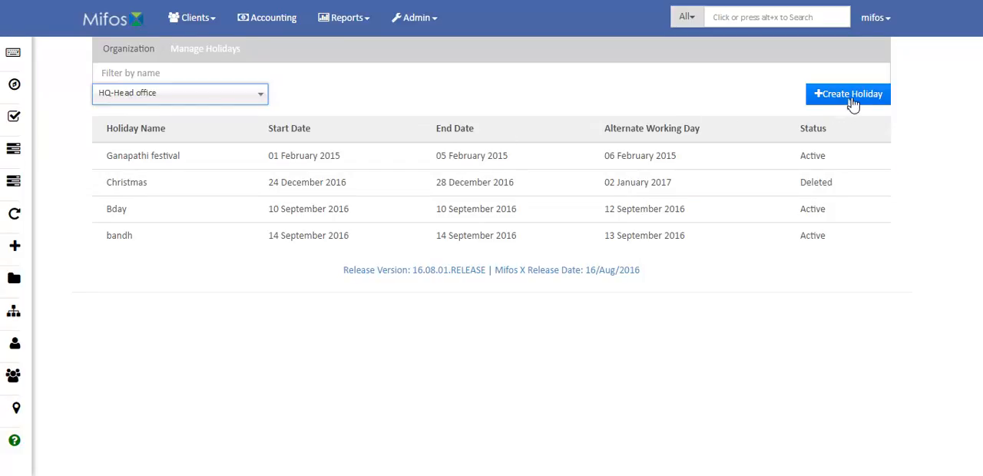
Step: Start a new holiday and name it ABC
{"action": "left_click", "coordinate": [848, 92]}
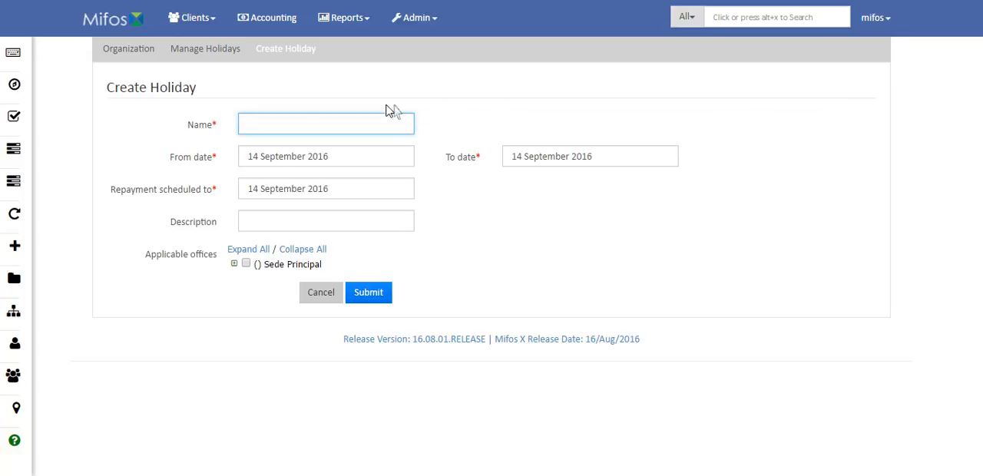
{"action": "mouse_move", "coordinate": [298, 125]}
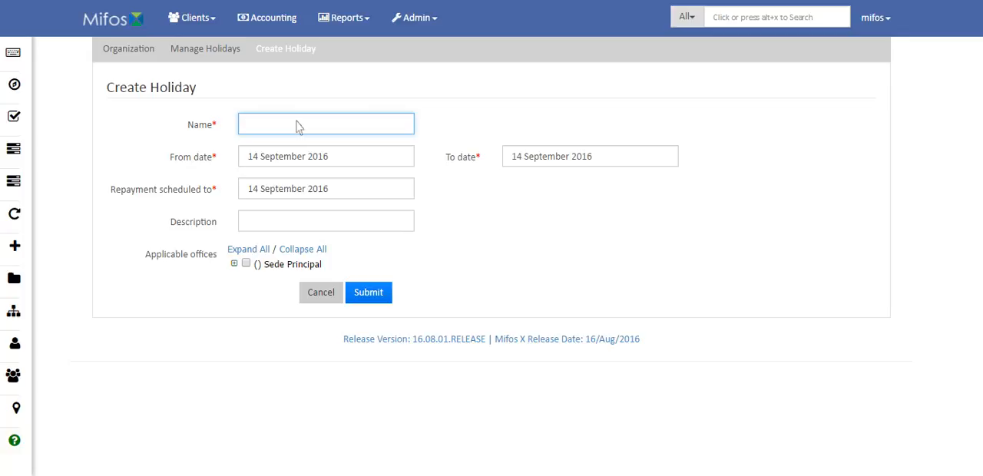
{"action": "left_click", "coordinate": [302, 124]}
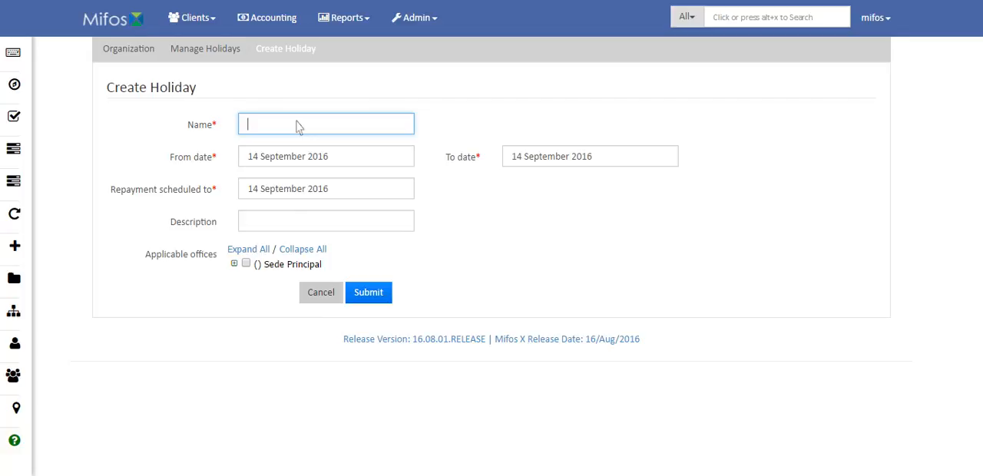
{"action": "type", "text": "ABC"}
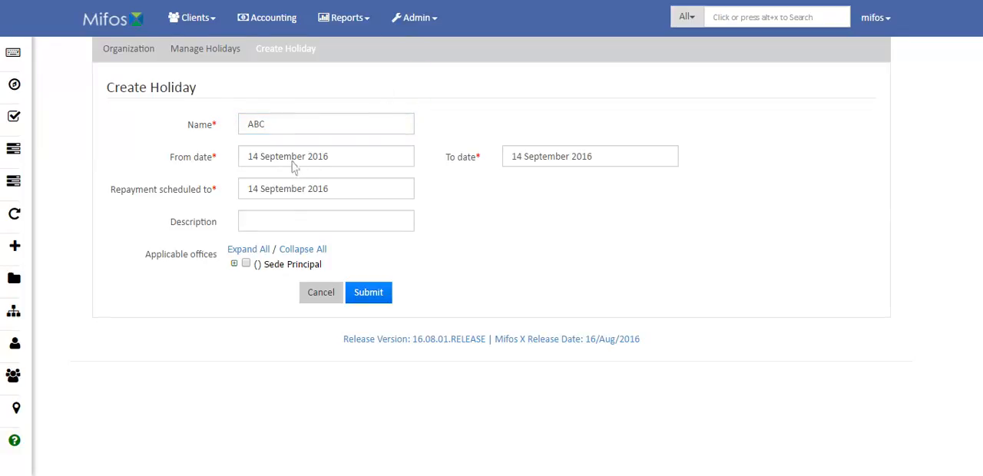
{"action": "mouse_move", "coordinate": [221, 186]}
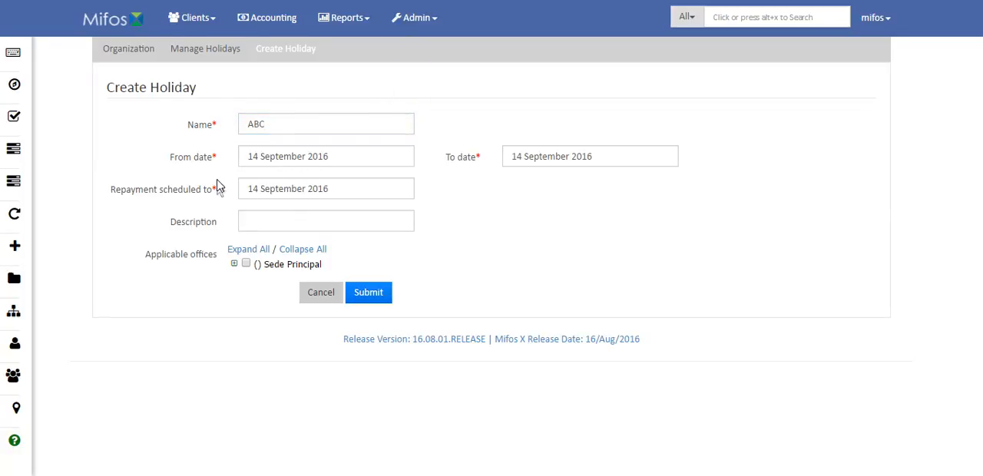
{"action": "mouse_move", "coordinate": [225, 176]}
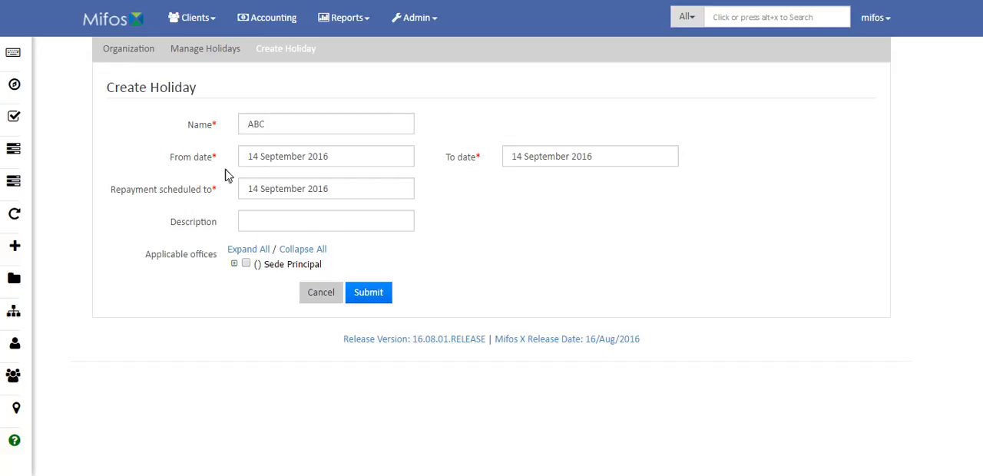
{"action": "mouse_move", "coordinate": [226, 158]}
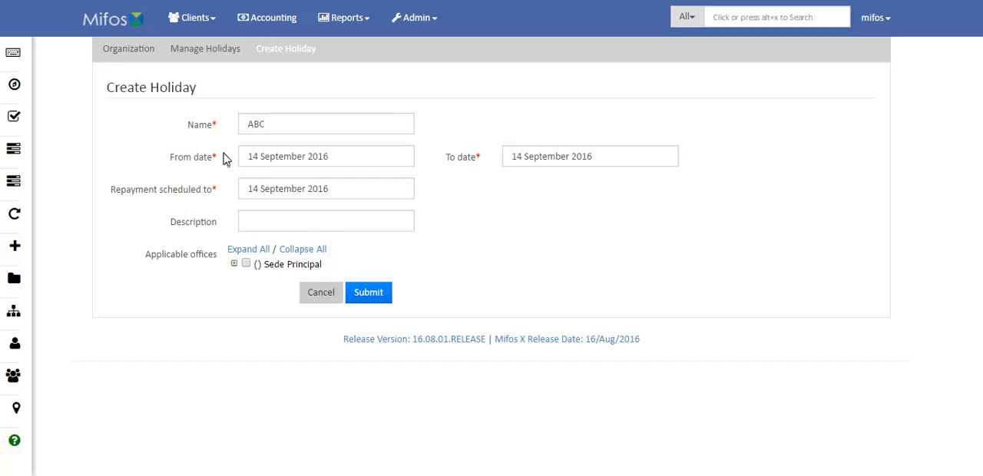
{"action": "mouse_move", "coordinate": [269, 200]}
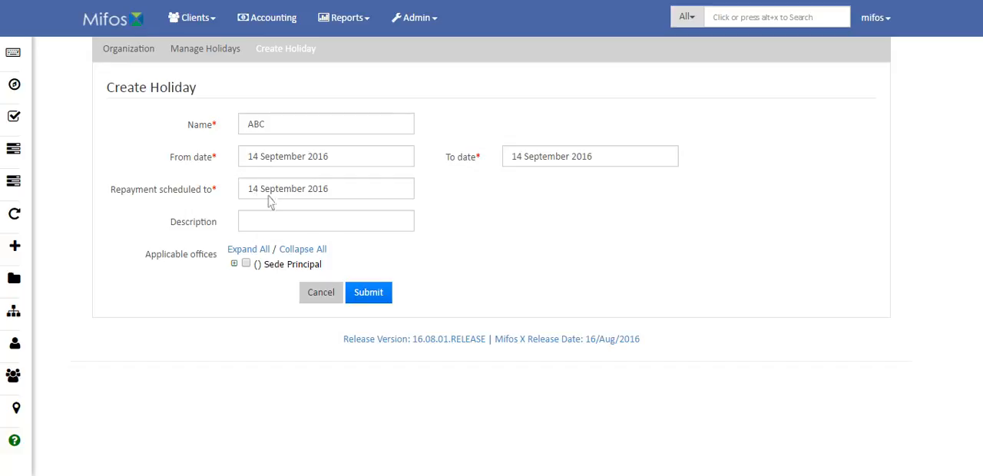
Step: Set repayment to 13 September 2016 and describe the holiday as 'today is holiday'
{"action": "left_click", "coordinate": [326, 188]}
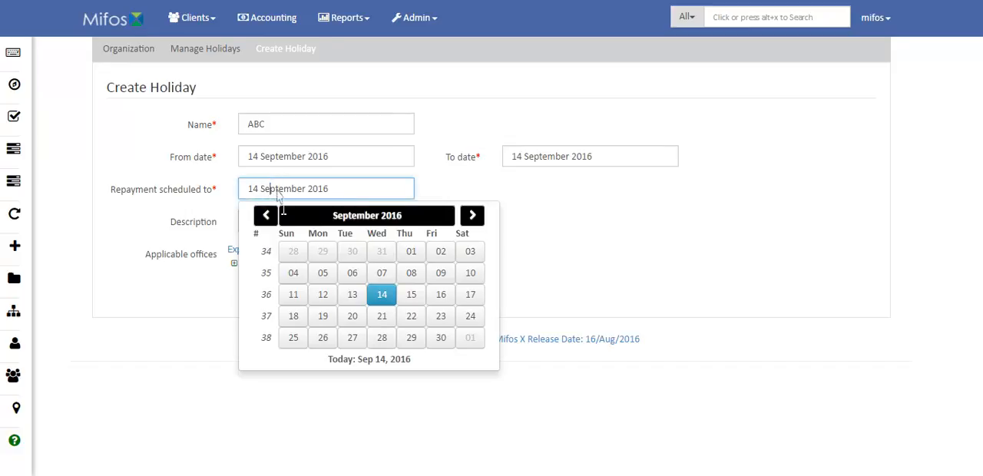
{"action": "mouse_move", "coordinate": [329, 223]}
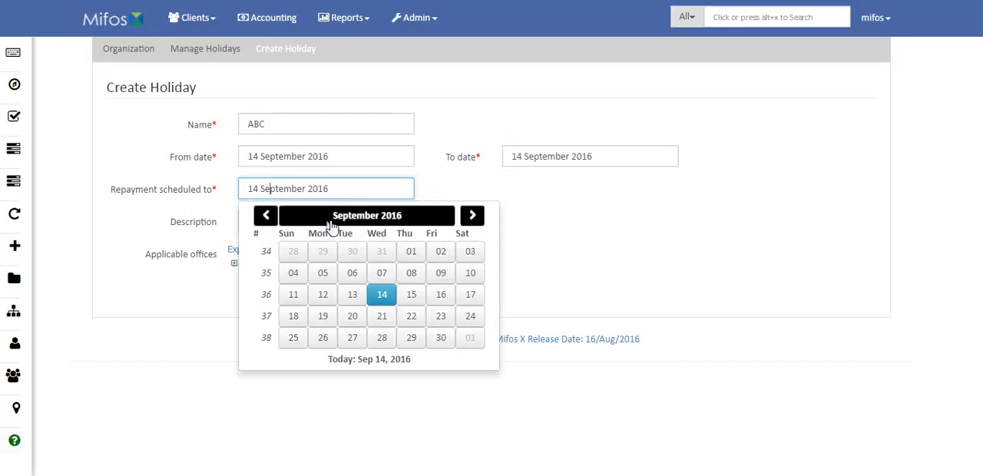
{"action": "mouse_move", "coordinate": [258, 179]}
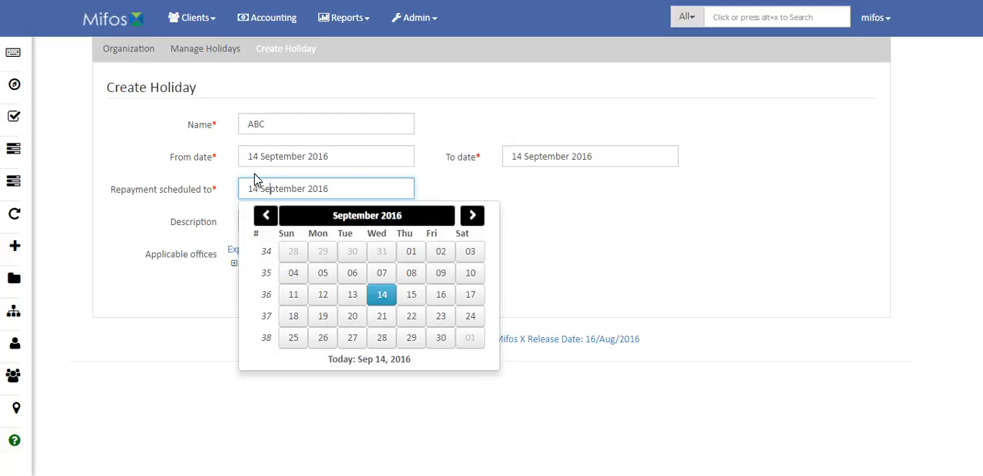
{"action": "mouse_move", "coordinate": [324, 224]}
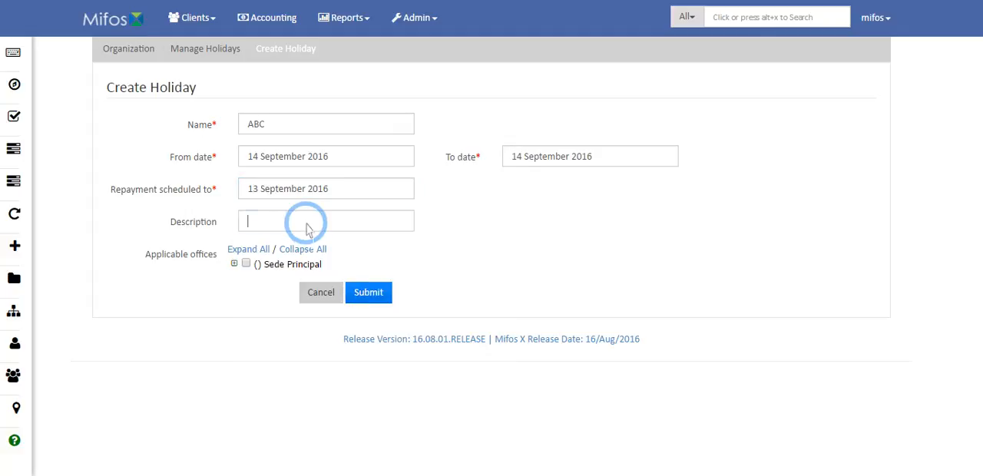
{"action": "left_click", "coordinate": [326, 221]}
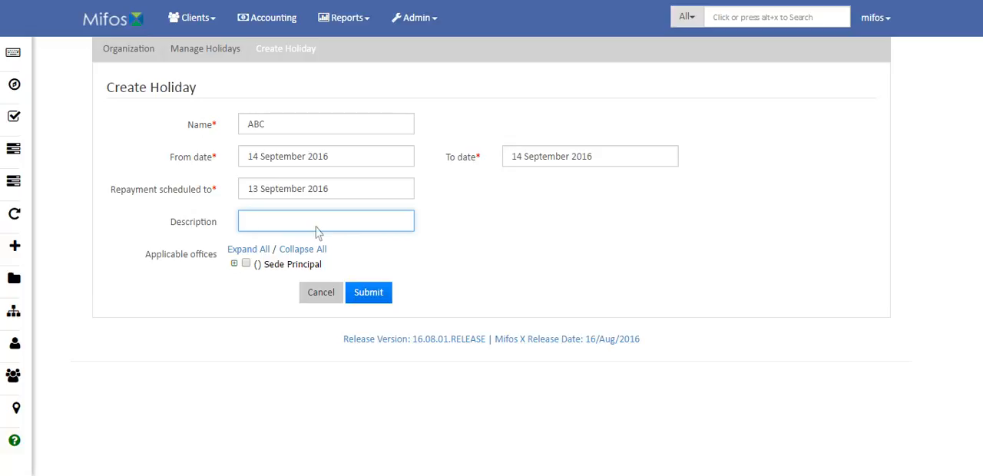
{"action": "type", "text": "today"}
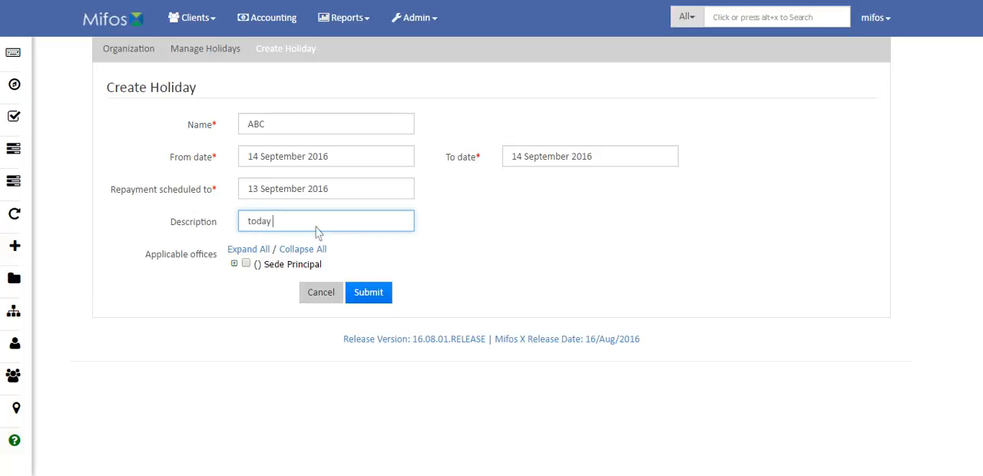
{"action": "type", "text": "is holiday"}
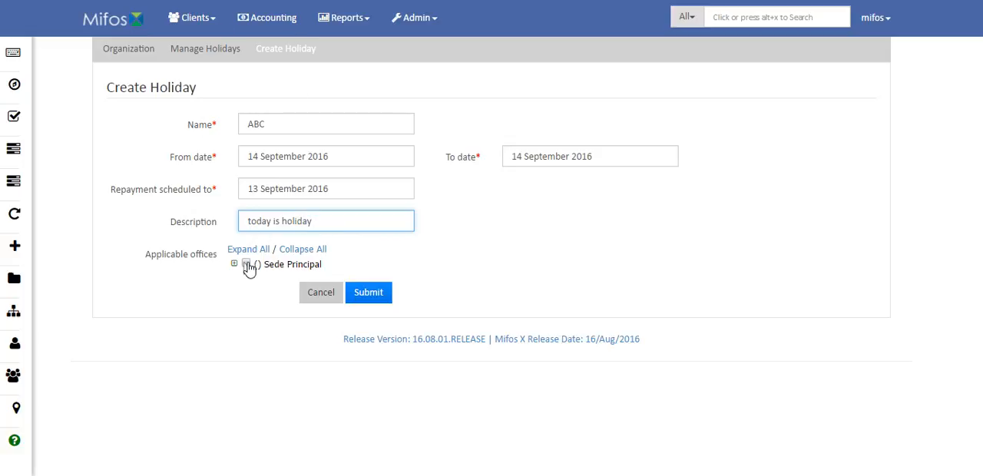
Step: Select all offices under Sede Principal and submit holiday ABC
{"action": "left_click", "coordinate": [235, 264]}
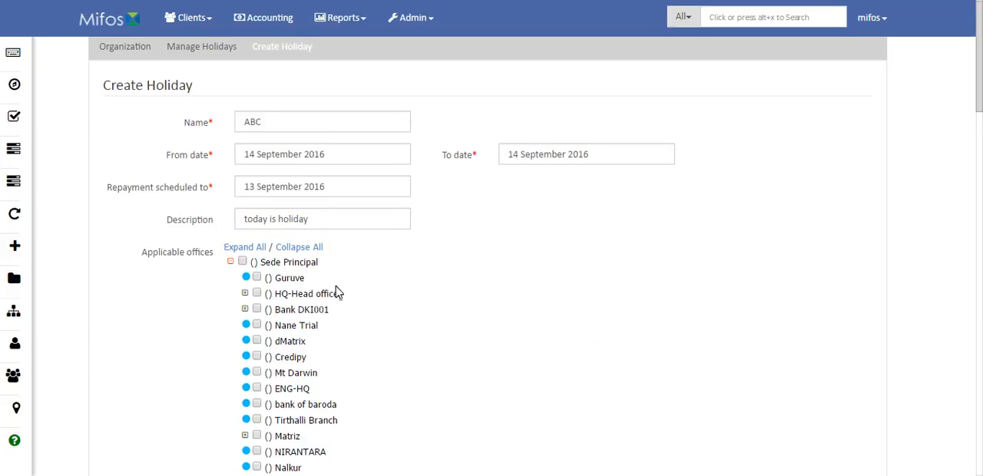
{"action": "scroll", "scroll_direction": "down", "scroll_amount": 3}
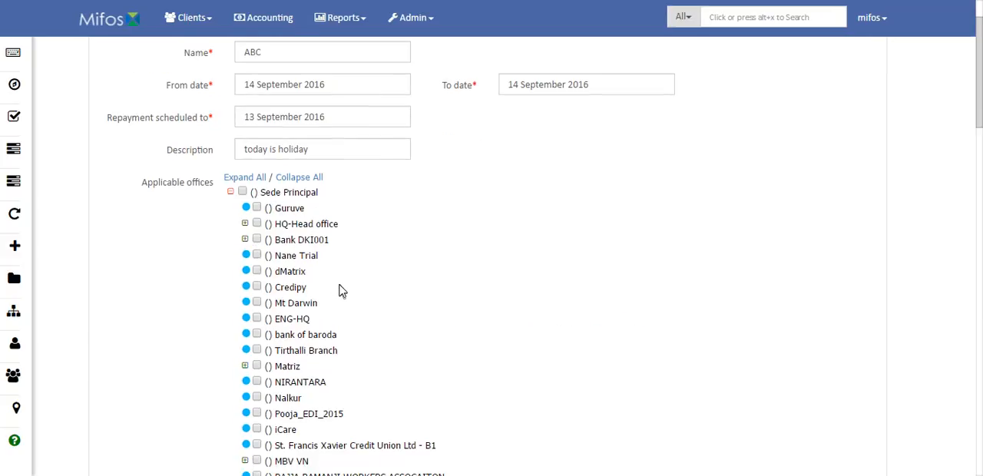
{"action": "mouse_move", "coordinate": [349, 290]}
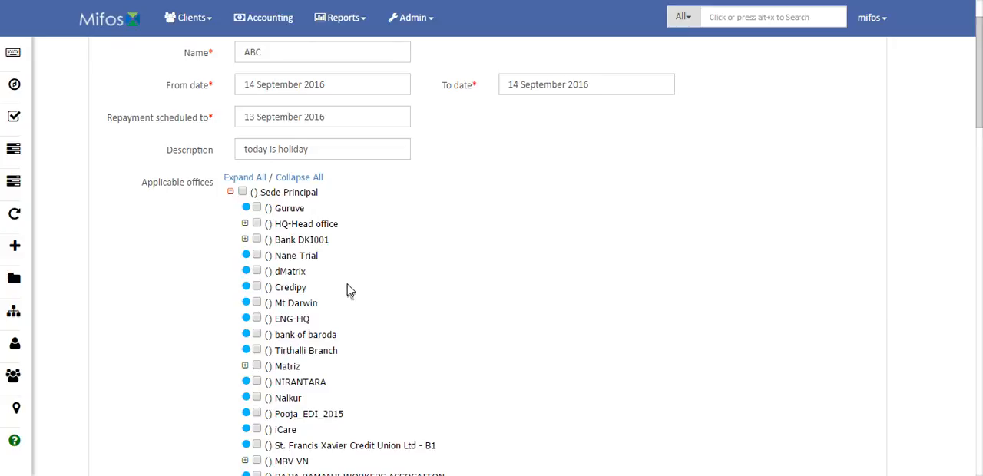
{"action": "left_click", "coordinate": [244, 192]}
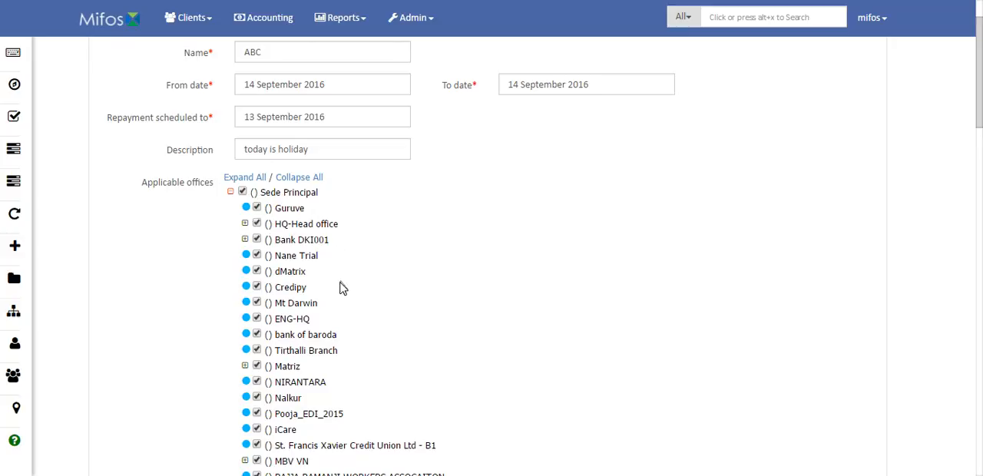
{"action": "scroll", "scroll_direction": "down", "scroll_amount": 3}
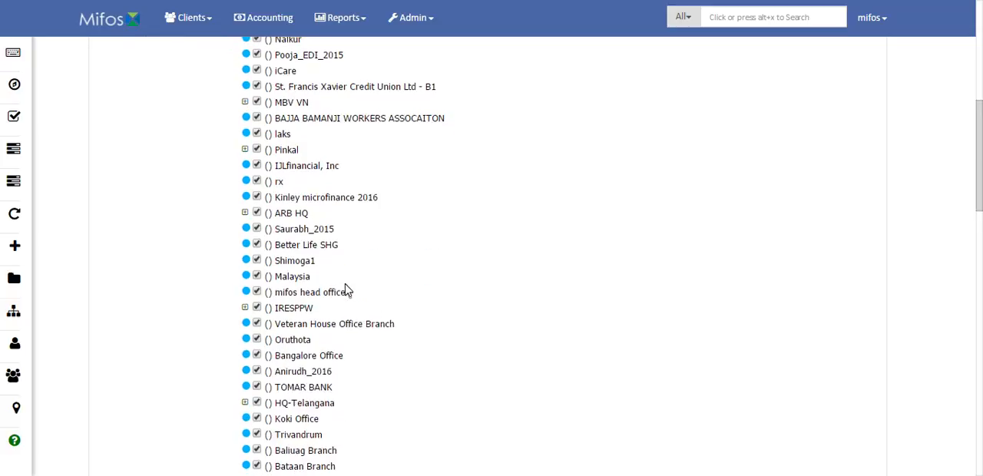
{"action": "scroll", "scroll_direction": "down", "scroll_amount": 3}
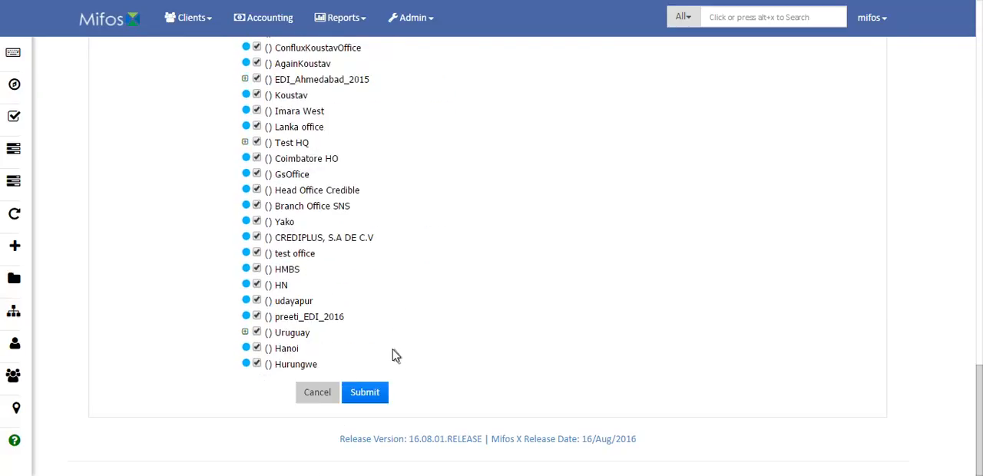
{"action": "left_click", "coordinate": [365, 392]}
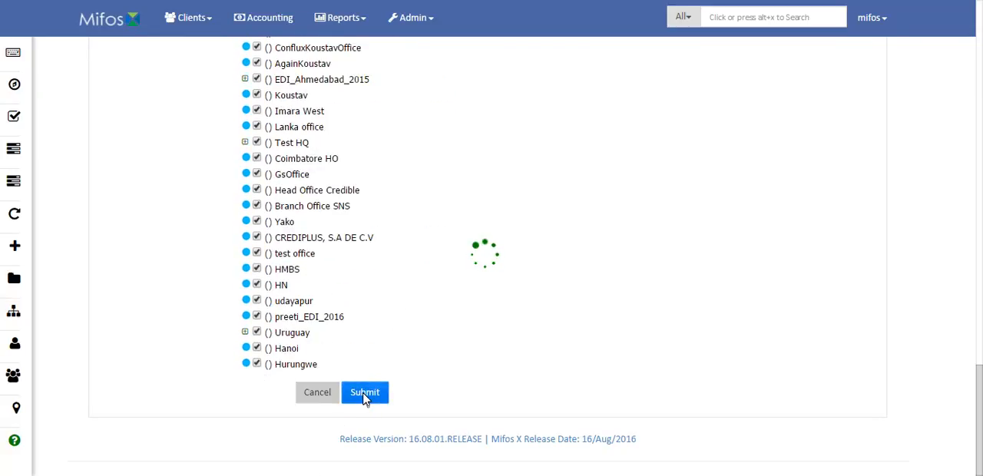
{"action": "left_click", "coordinate": [364, 392]}
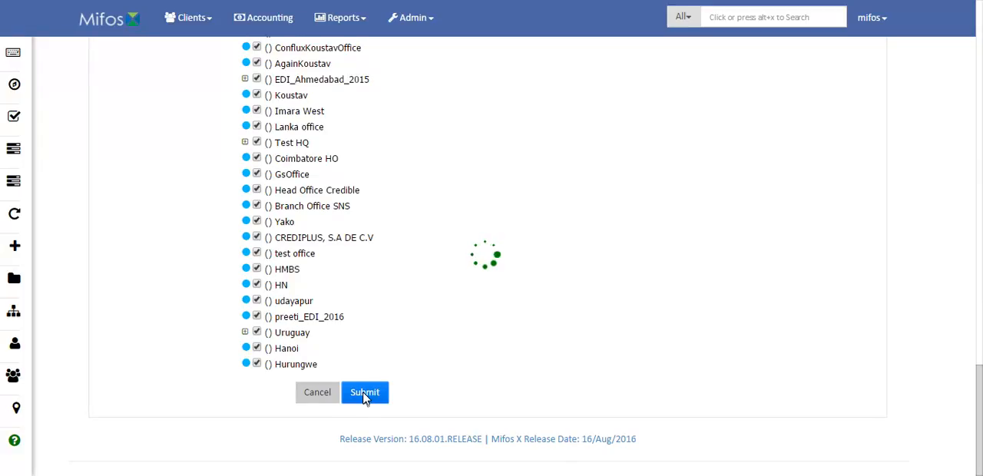
{"action": "left_click", "coordinate": [364, 391]}
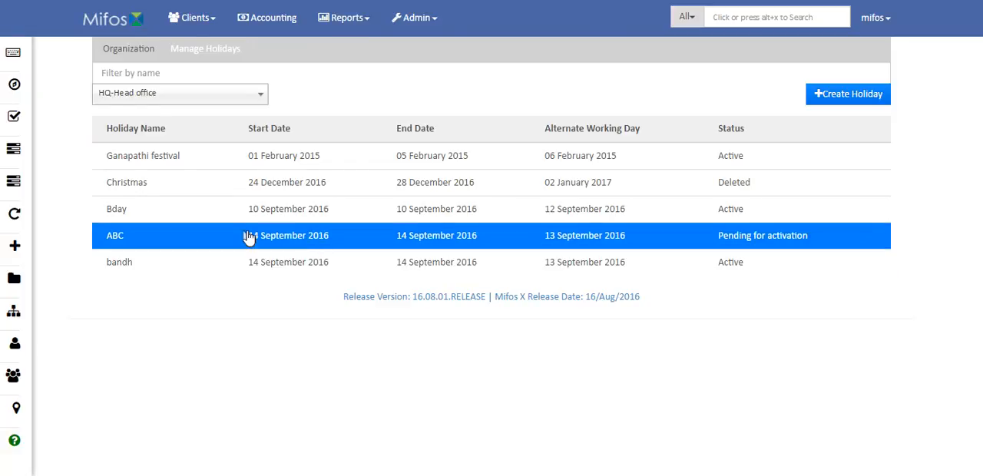
{"action": "mouse_move", "coordinate": [223, 243]}
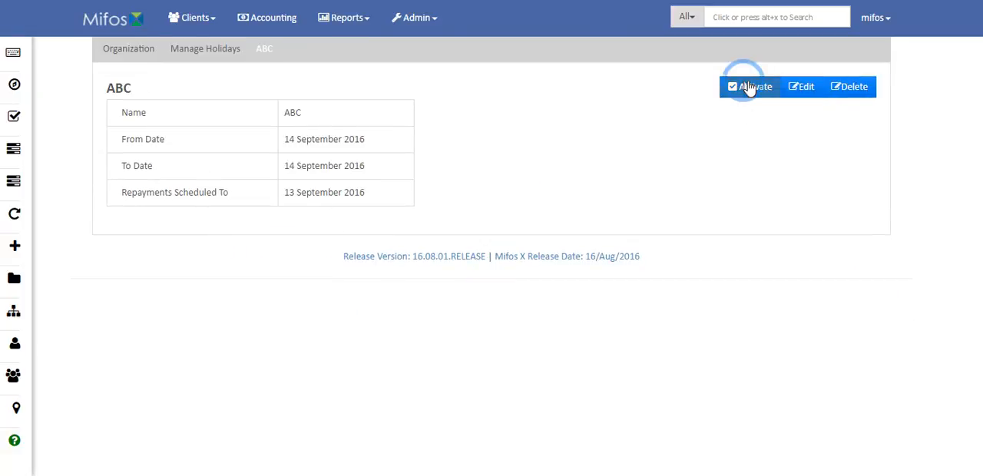
Step: Activate holiday ABC and confirm the activation
{"action": "left_click", "coordinate": [752, 86]}
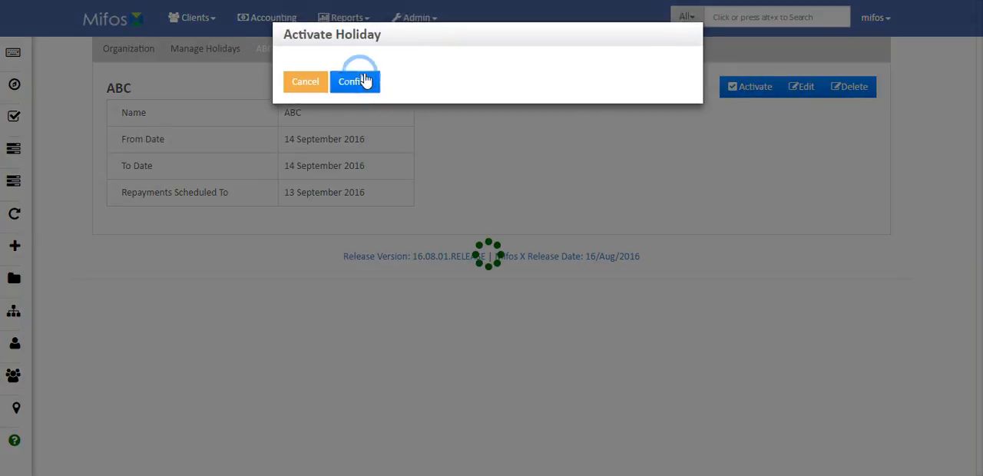
{"action": "left_click", "coordinate": [354, 82]}
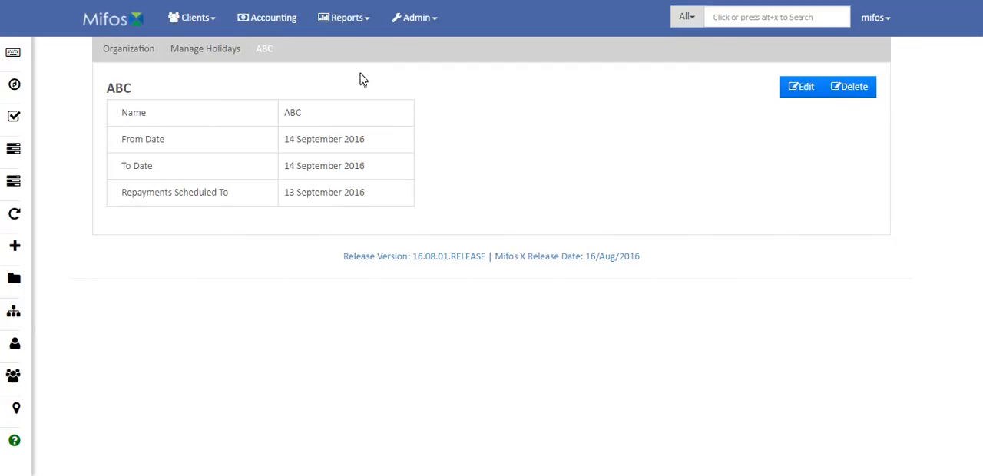